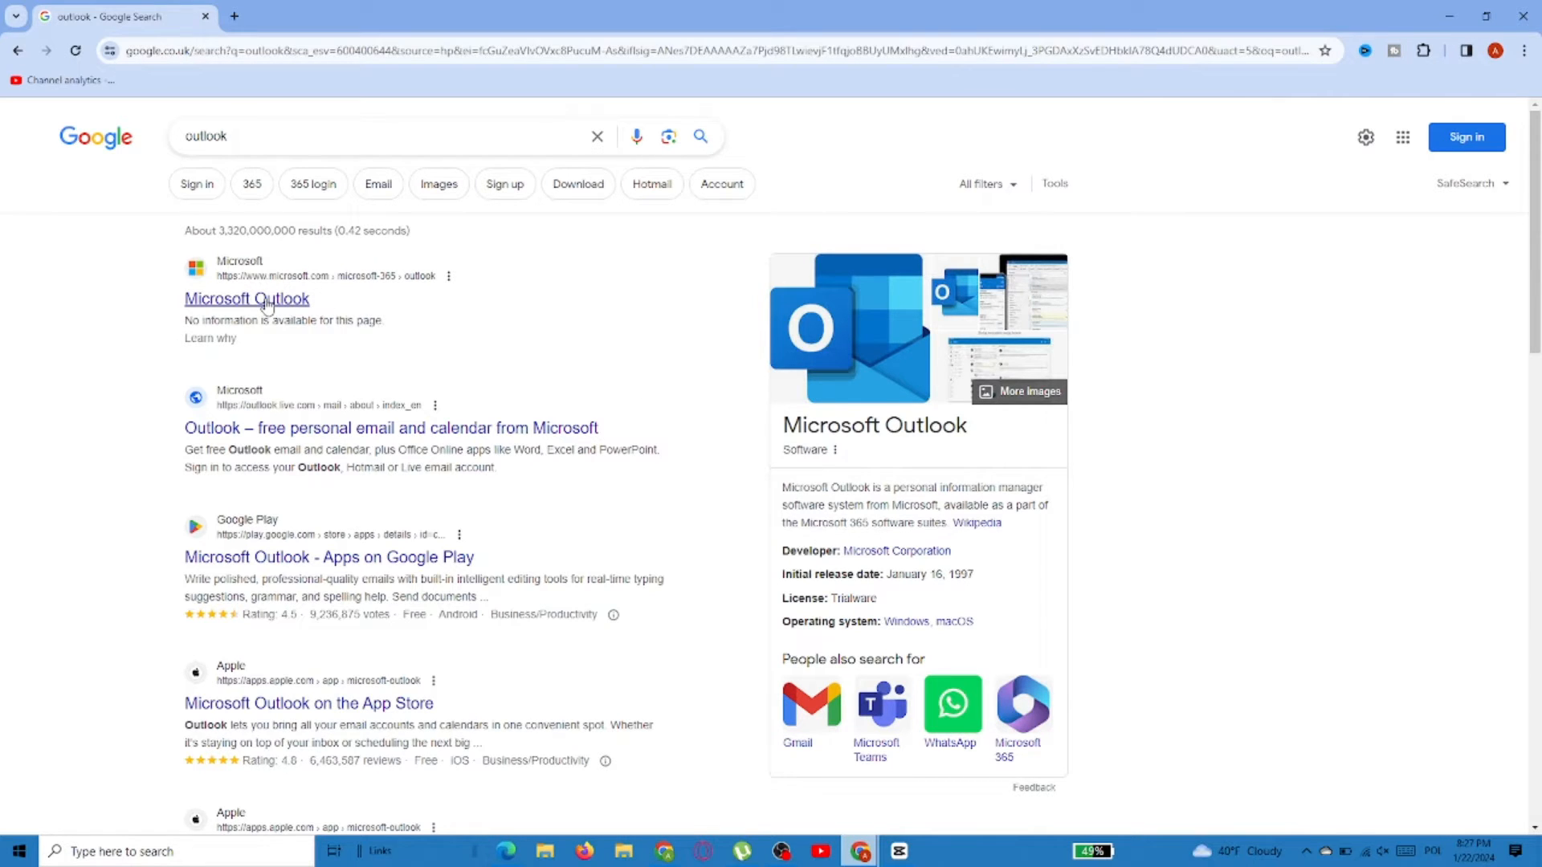
Step: Go from the 'outlook' Google results to Microsoft's Outlook product page and scroll through it
{"action": "left_click", "coordinate": [246, 298]}
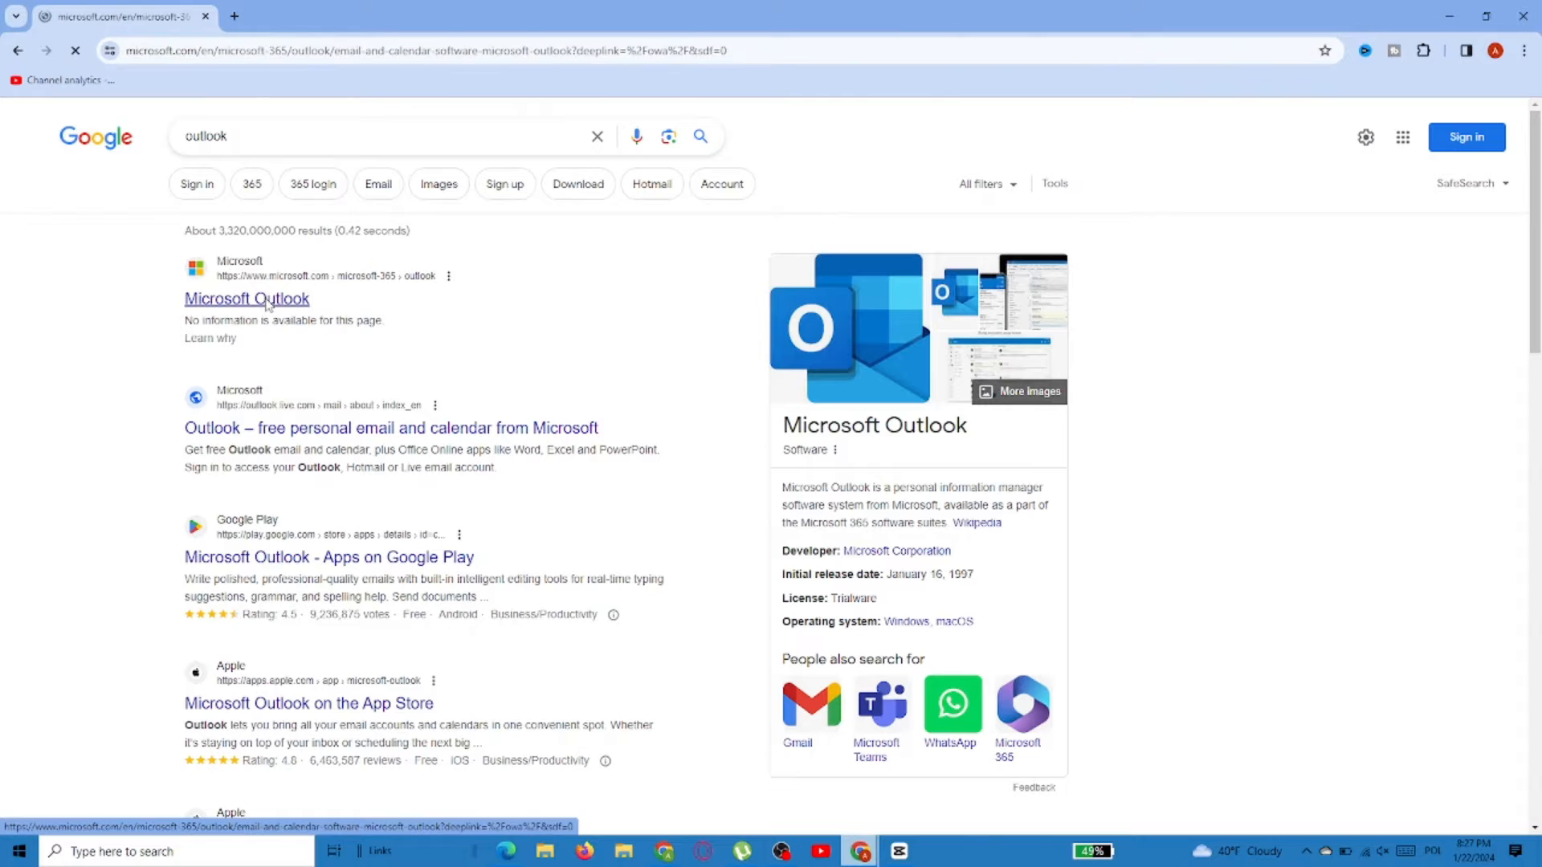
{"action": "left_click", "coordinate": [247, 299]}
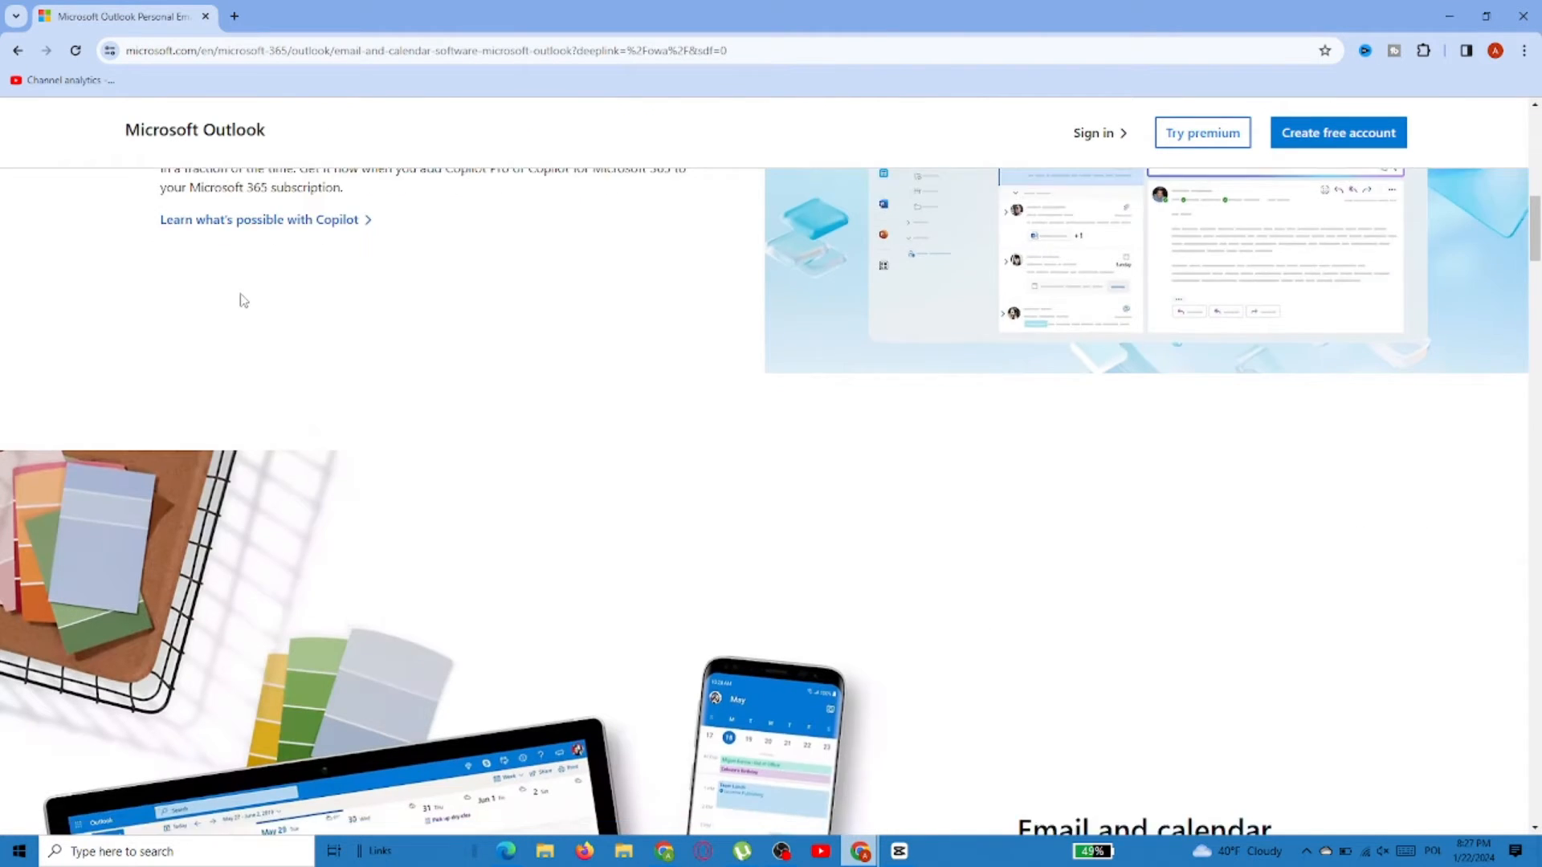
{"action": "scroll", "scroll_direction": "down", "scroll_amount": 3}
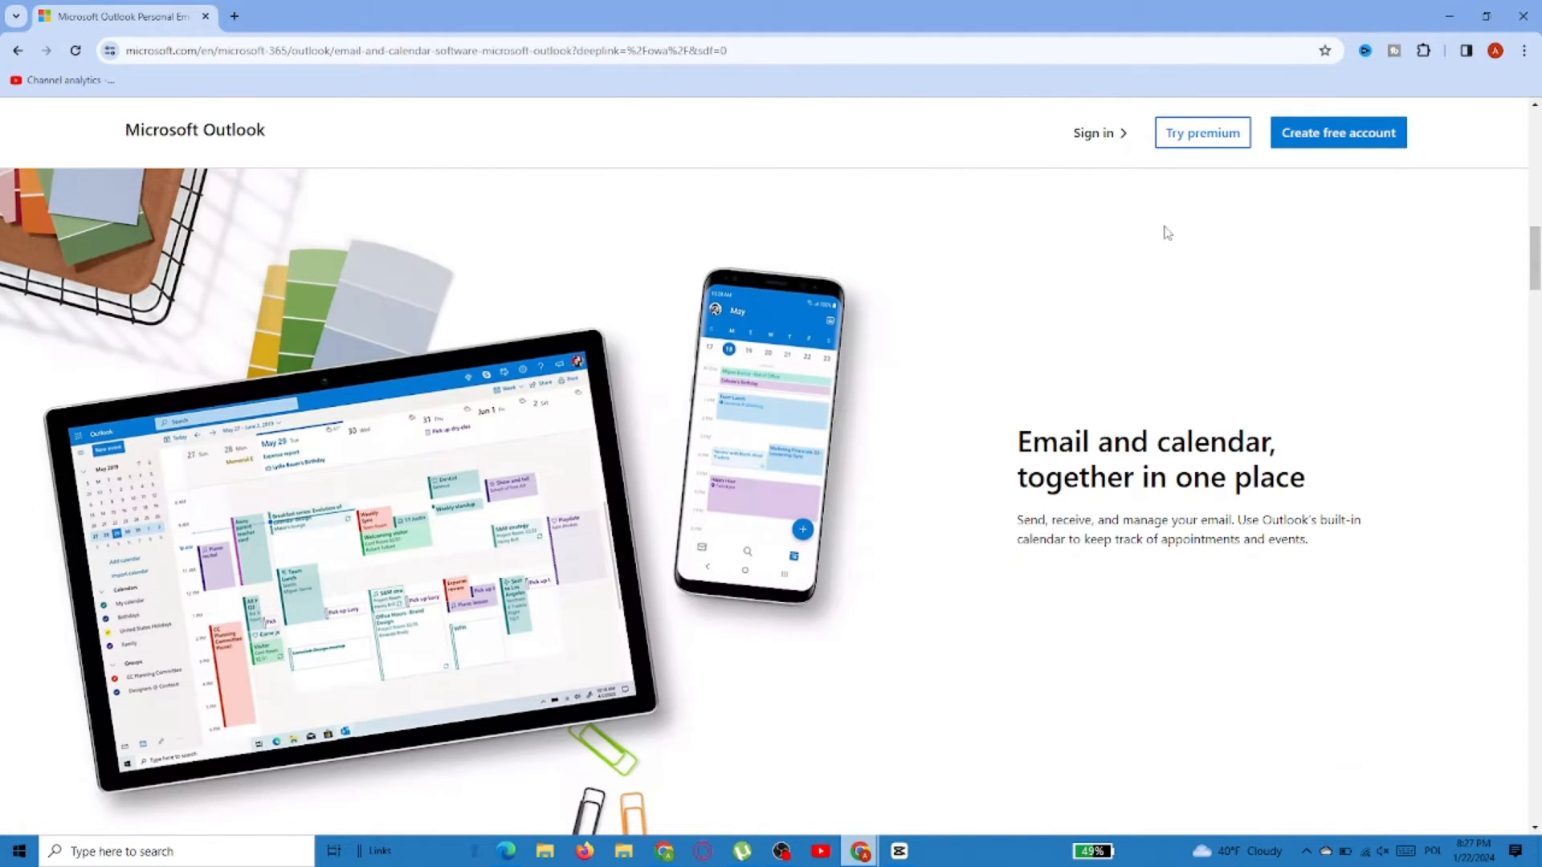
{"action": "left_click", "coordinate": [1336, 133]}
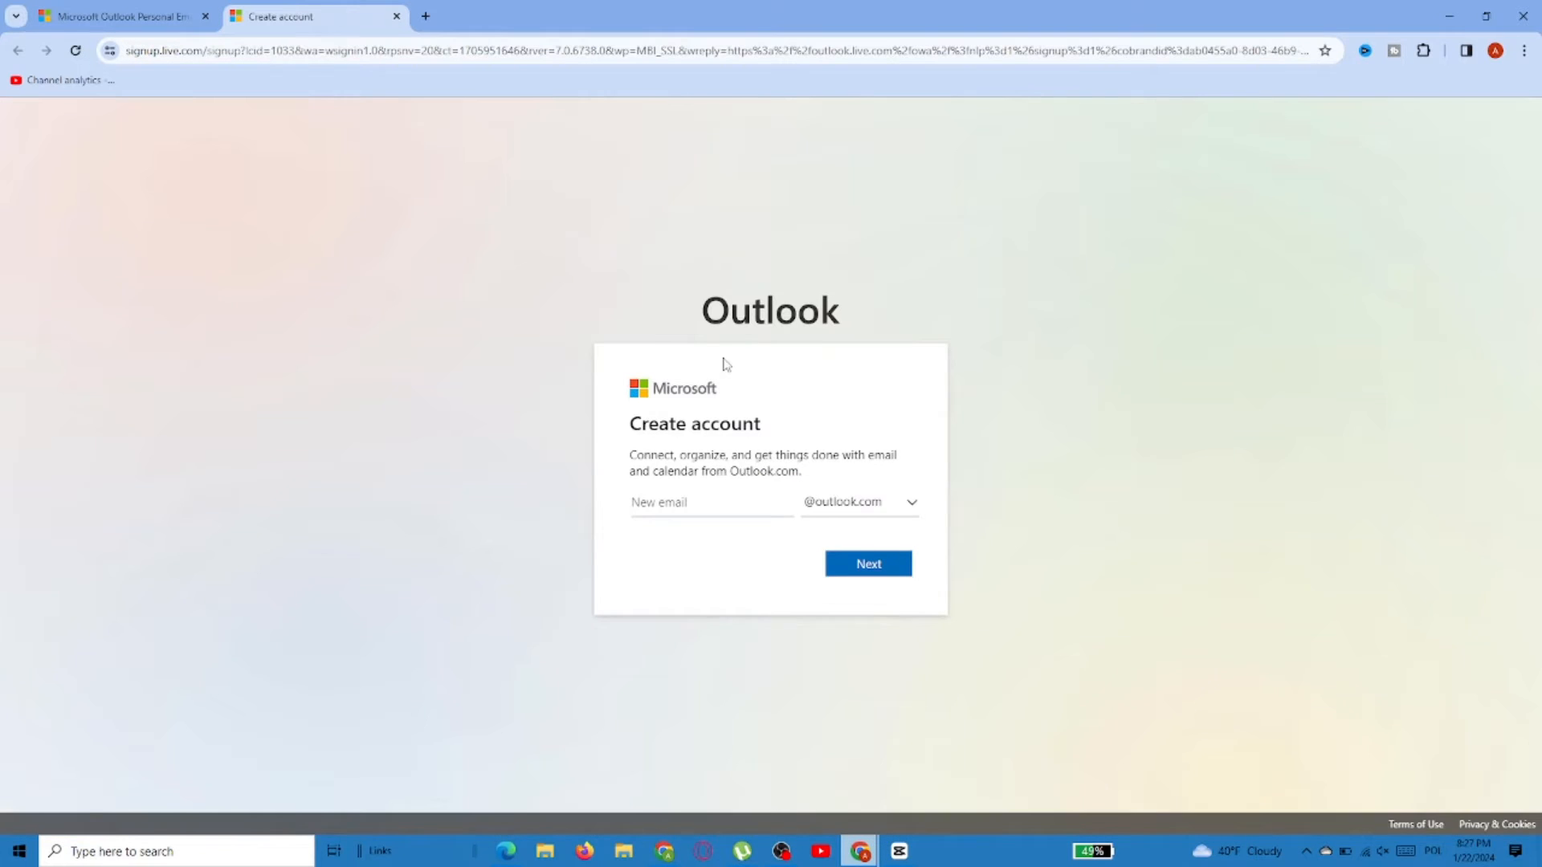
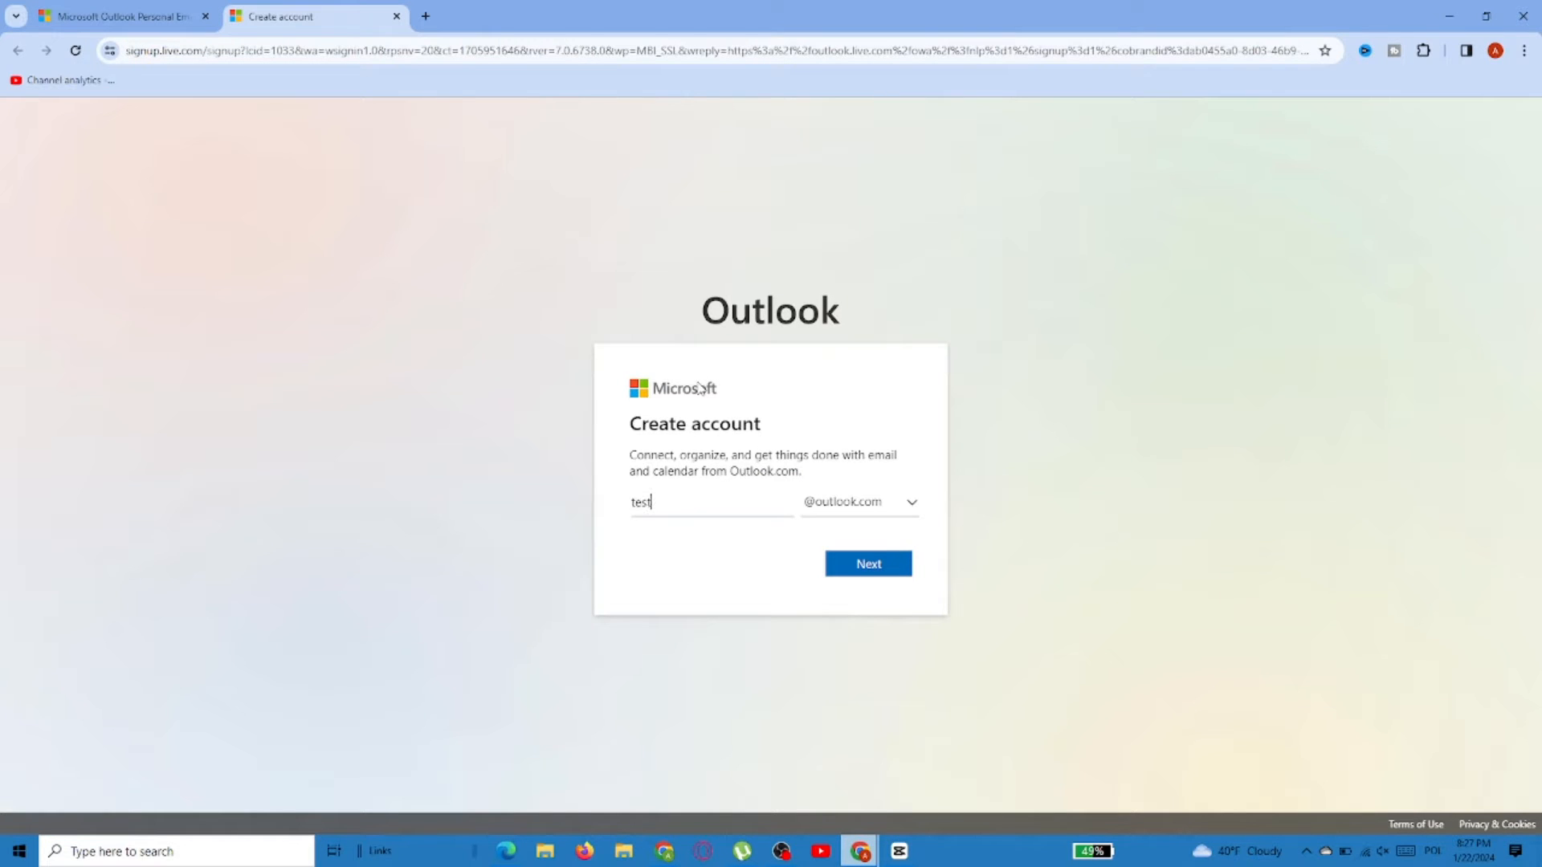
{"action": "left_click", "coordinate": [867, 564]}
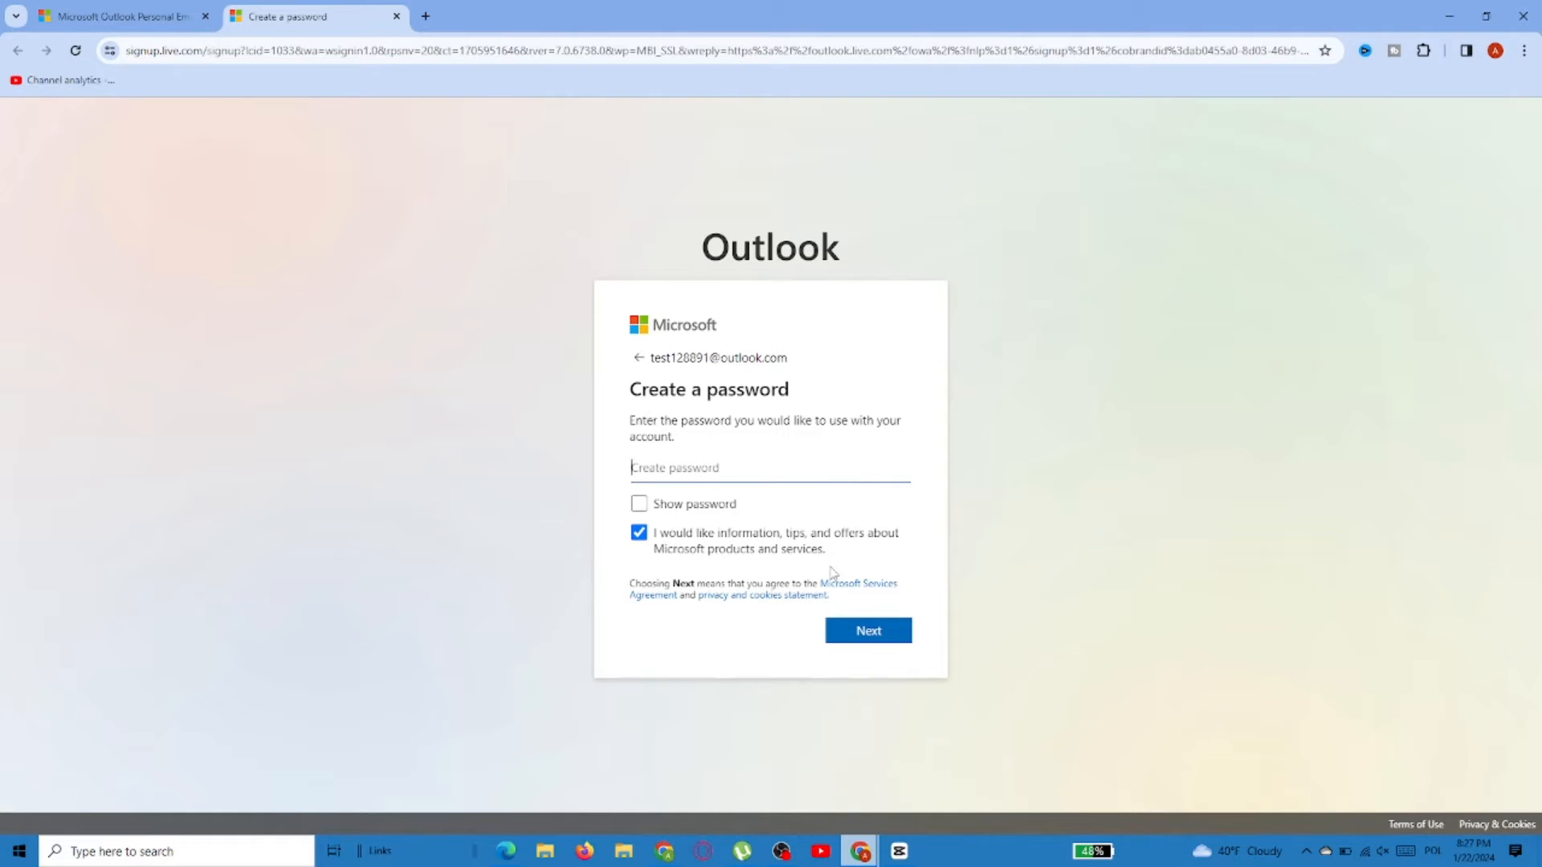
{"action": "left_click", "coordinate": [637, 503]}
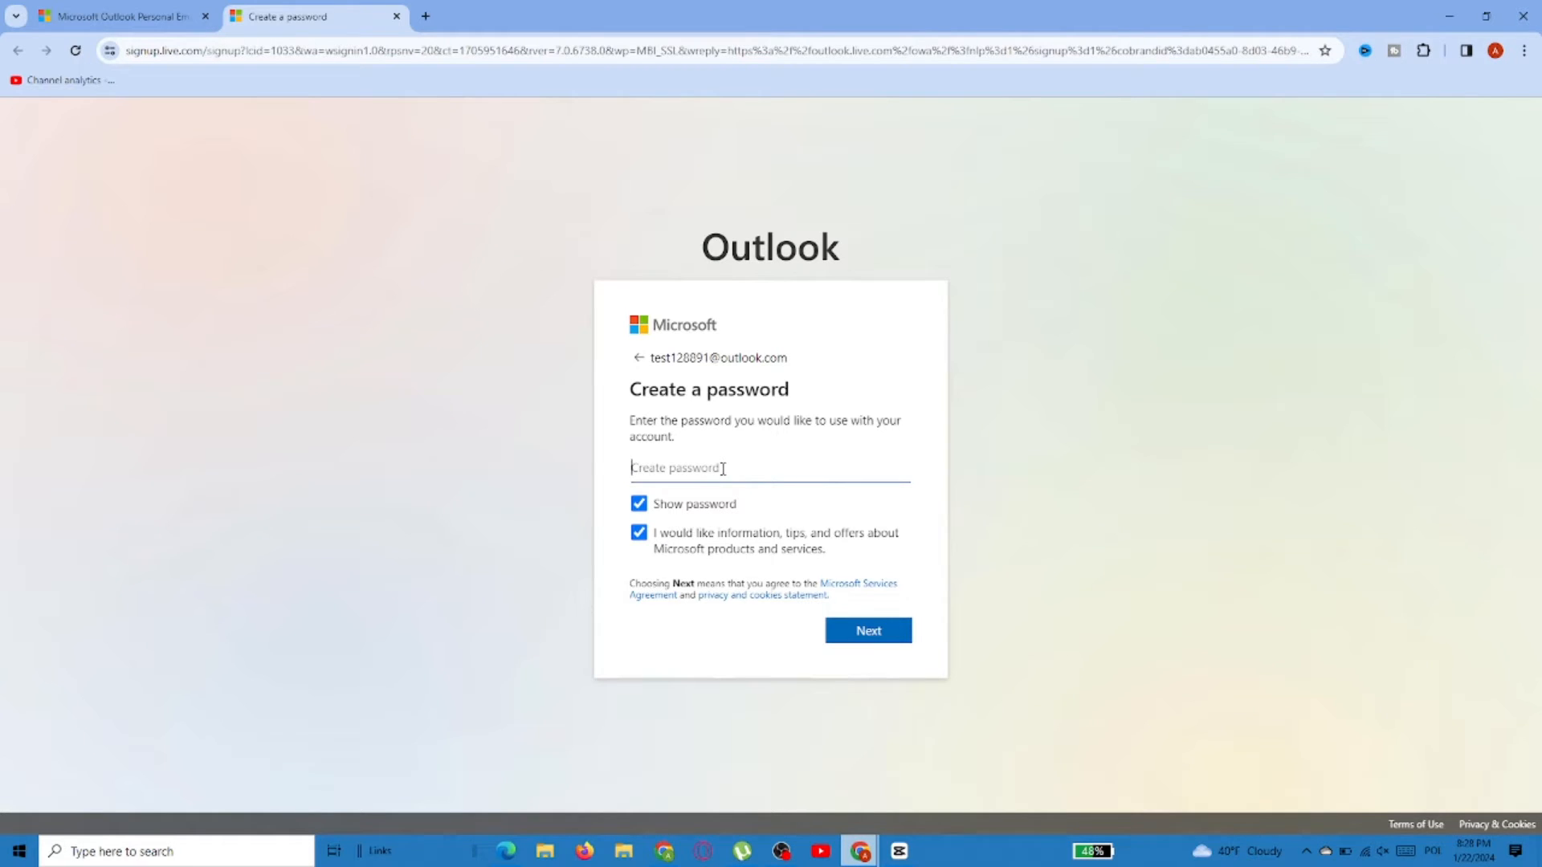
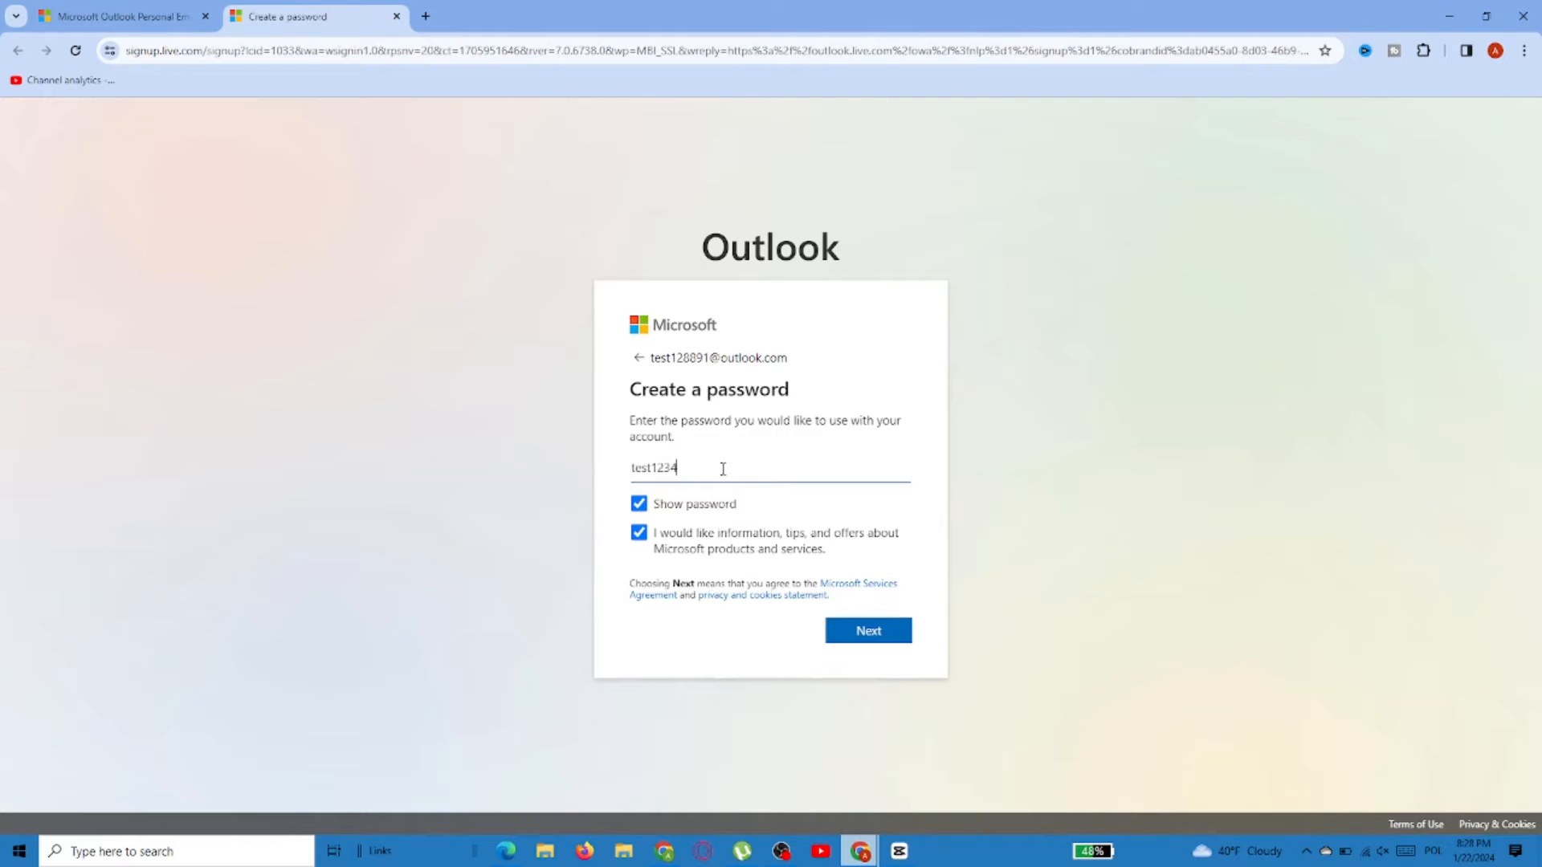
{"action": "left_click", "coordinate": [866, 629]}
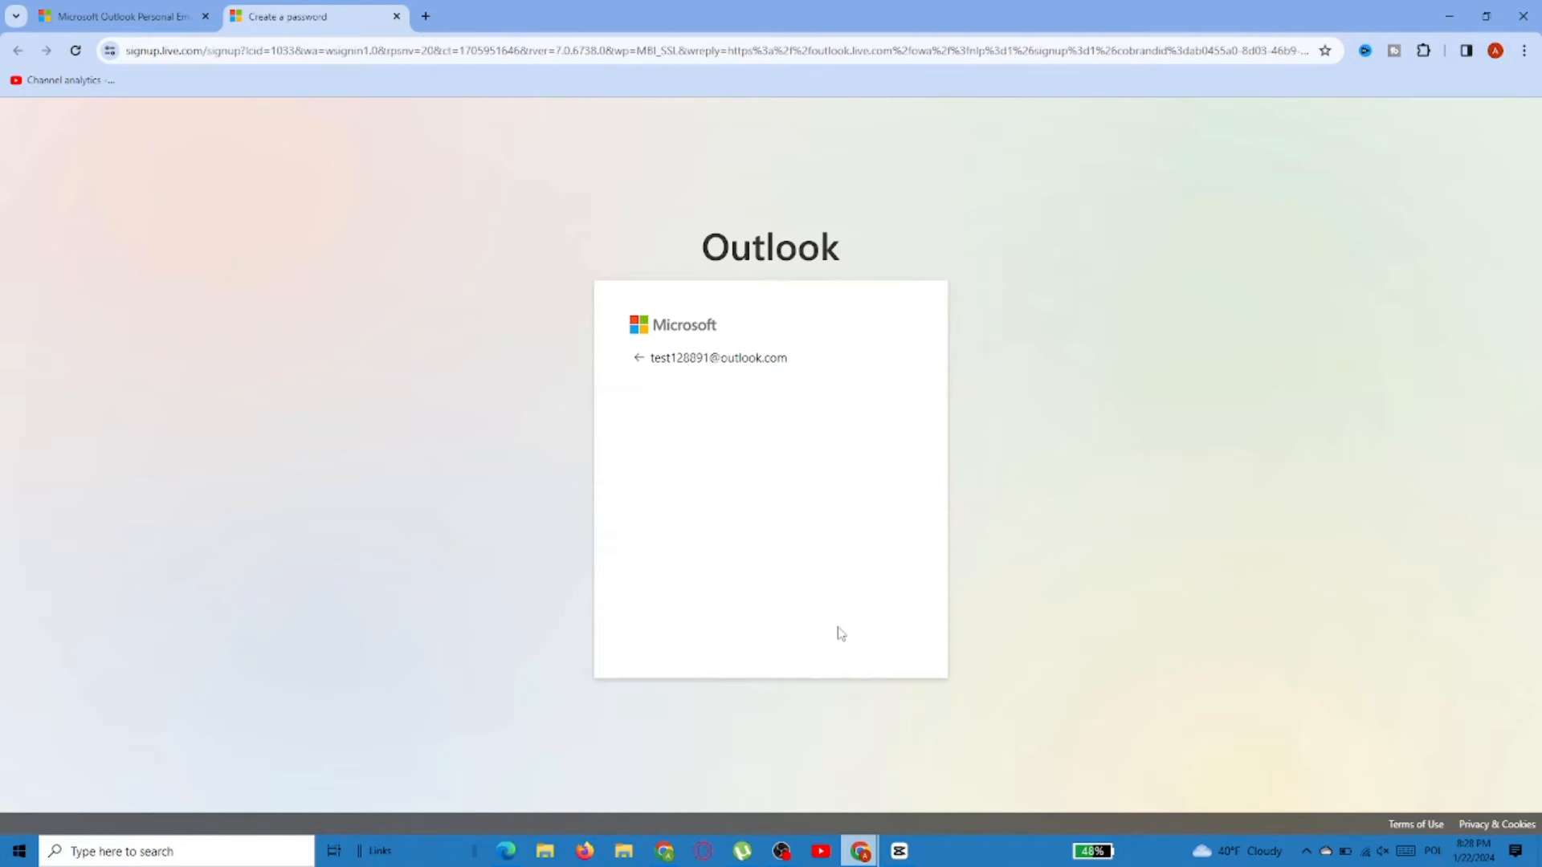
Step: Enter the first name 'Jo' and submit the name step
{"action": "left_click", "coordinate": [838, 633]}
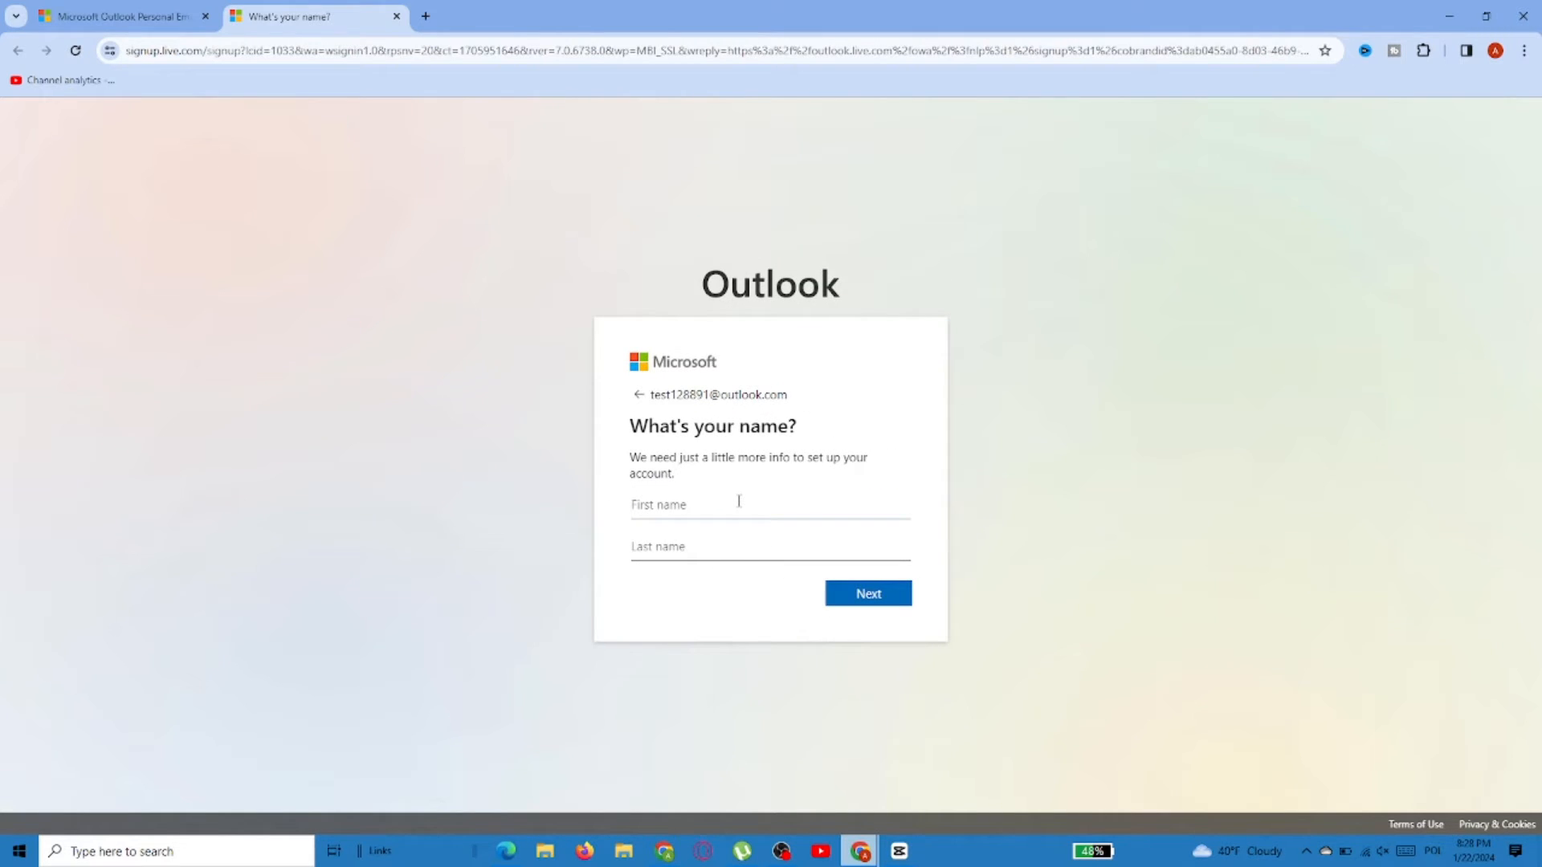
{"action": "type", "text": "Jo"}
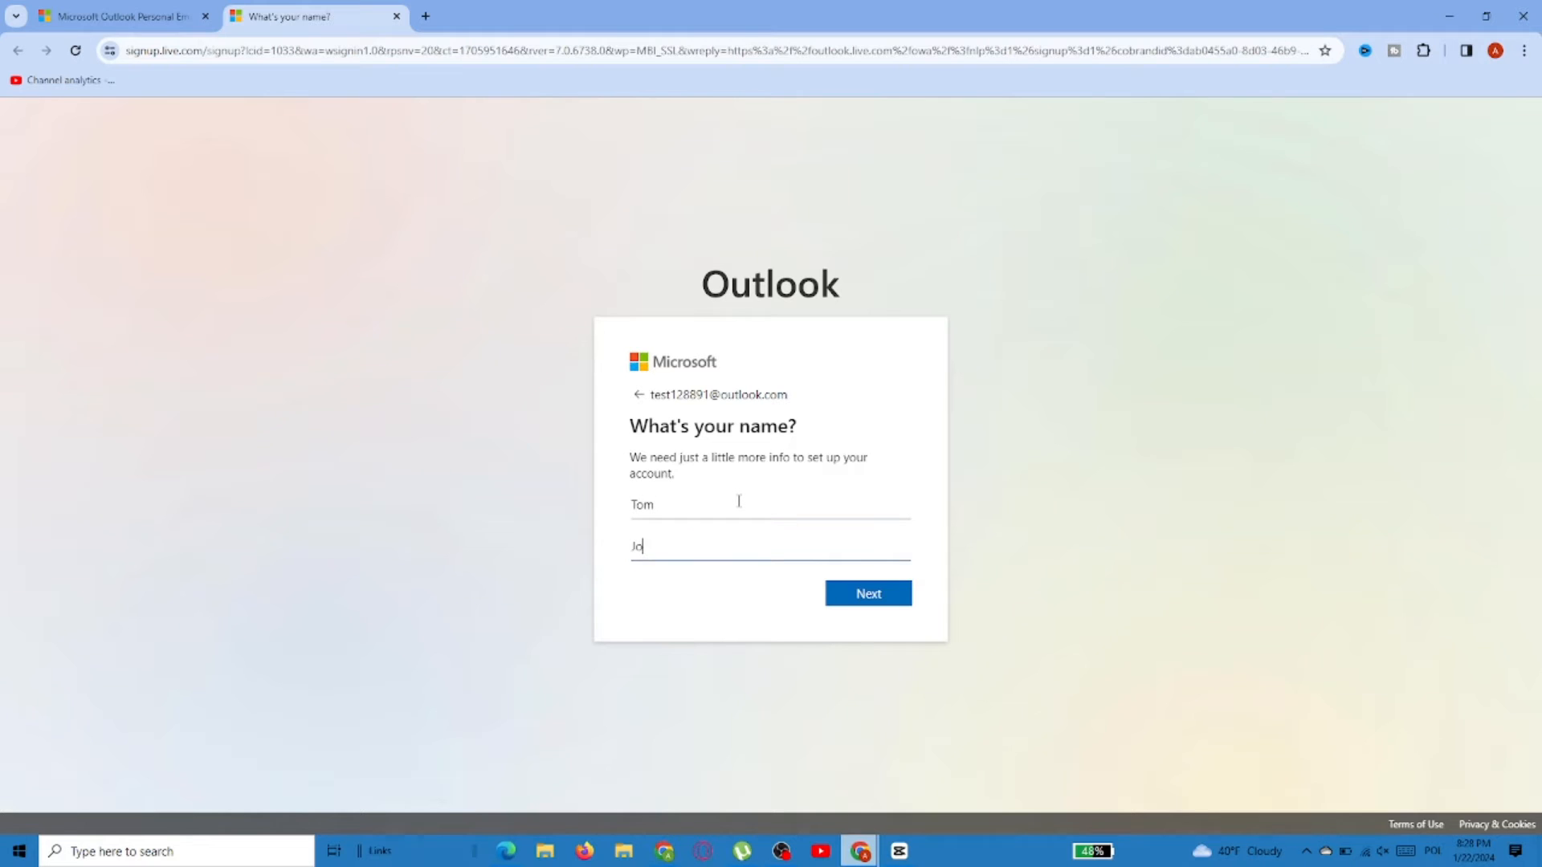
{"action": "left_click", "coordinate": [866, 592]}
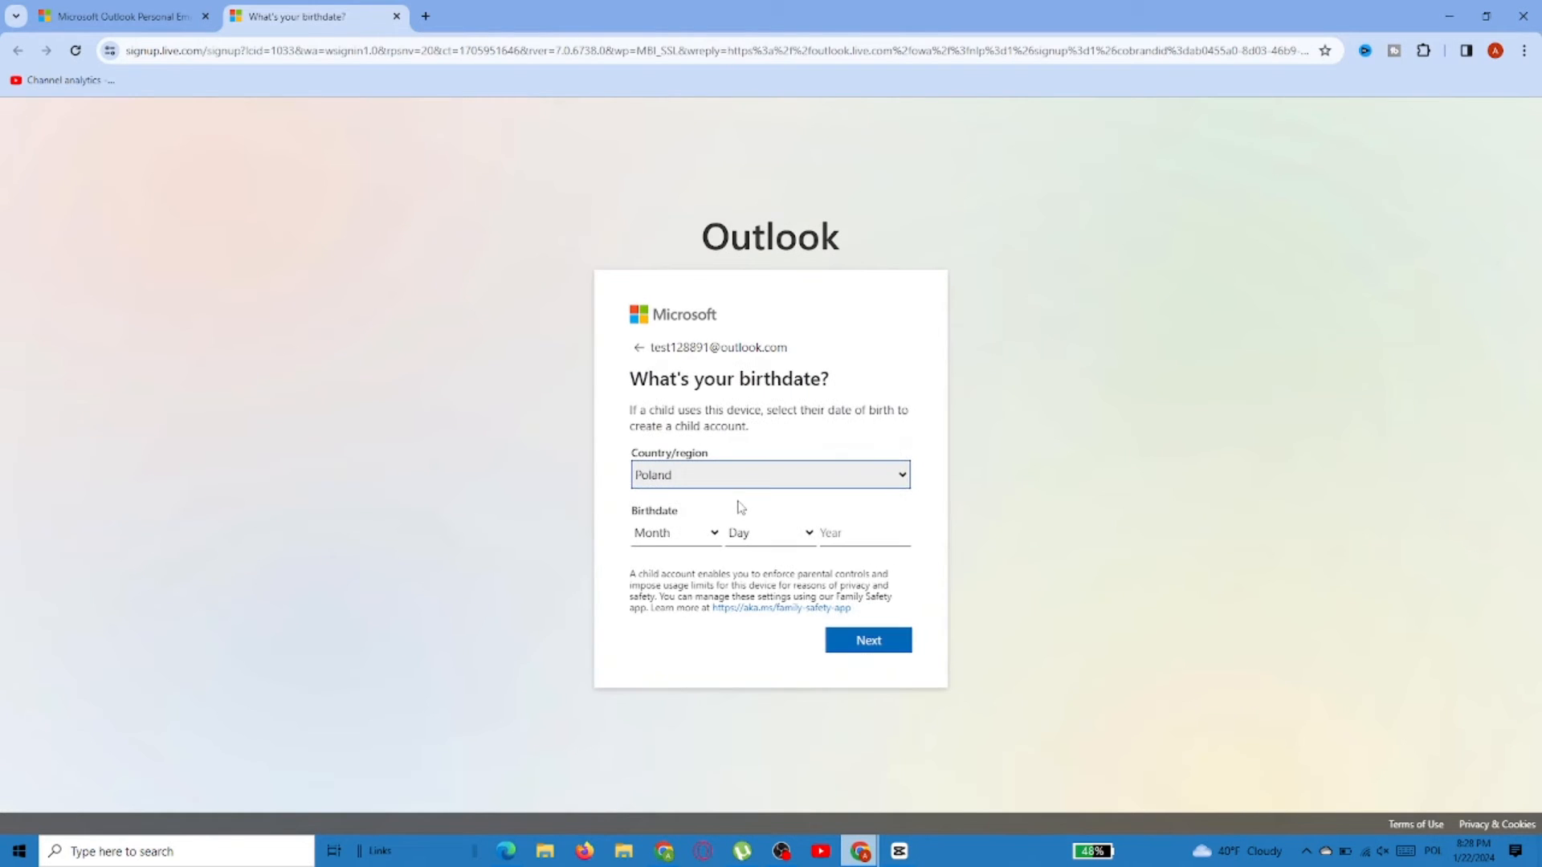
{"action": "left_click", "coordinate": [769, 475]}
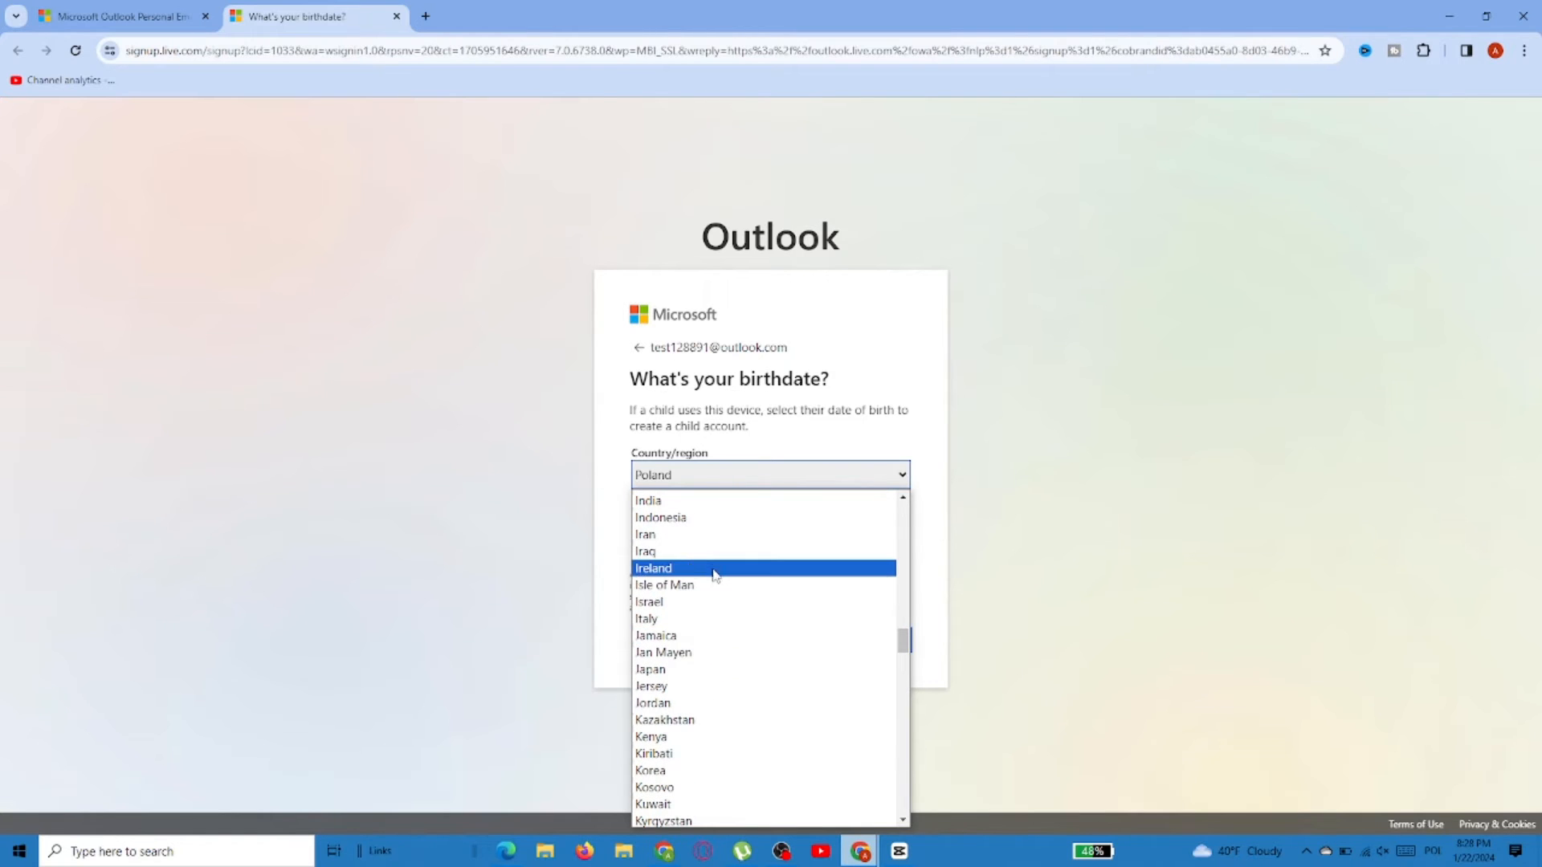
{"action": "scroll", "scroll_direction": "down", "scroll_amount": 3}
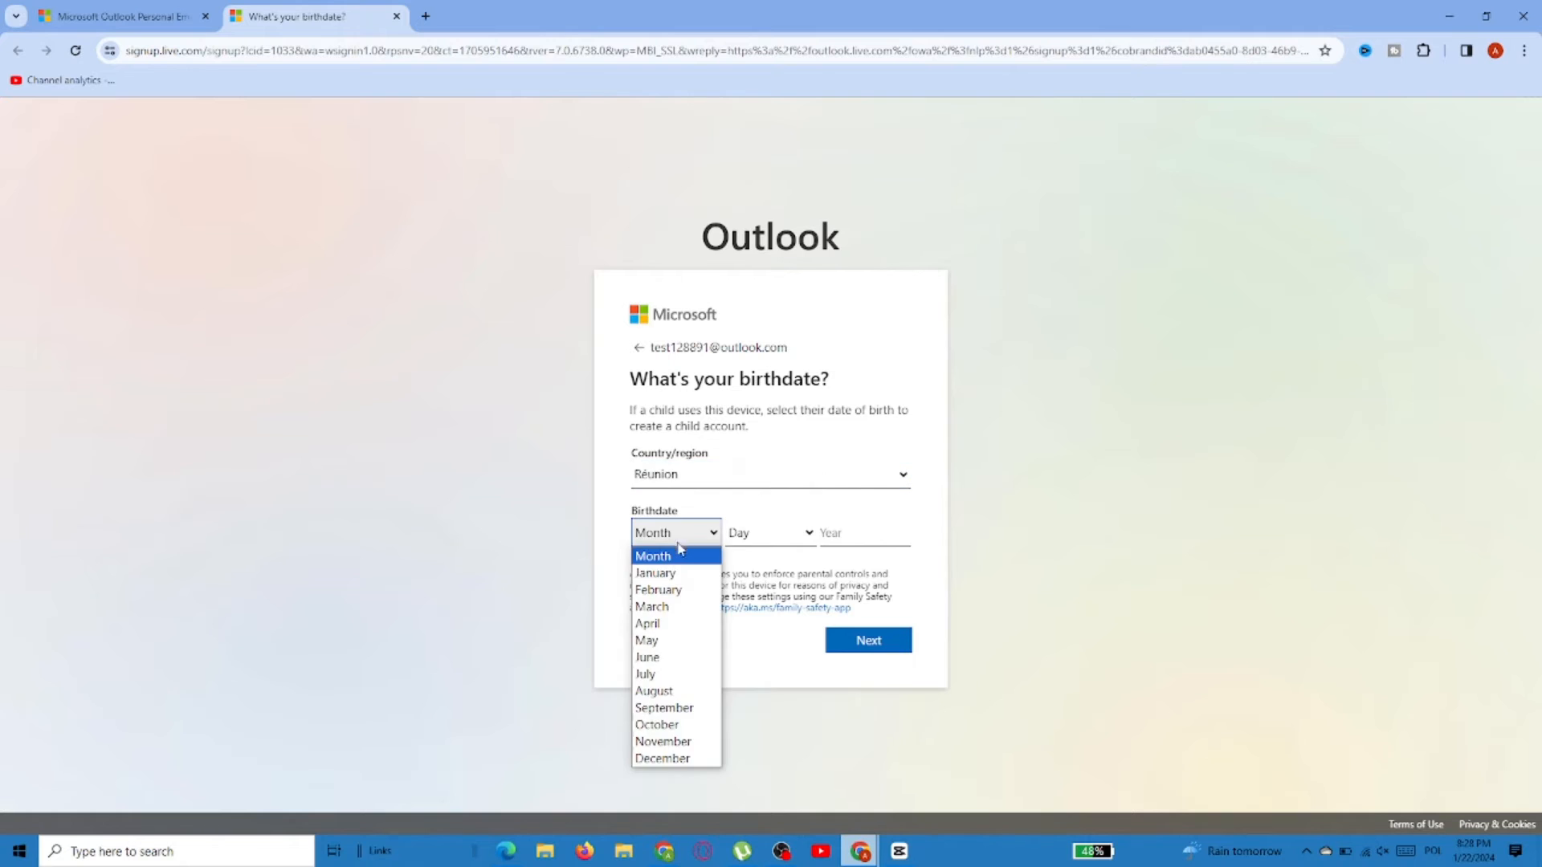
{"action": "left_click", "coordinate": [658, 590]}
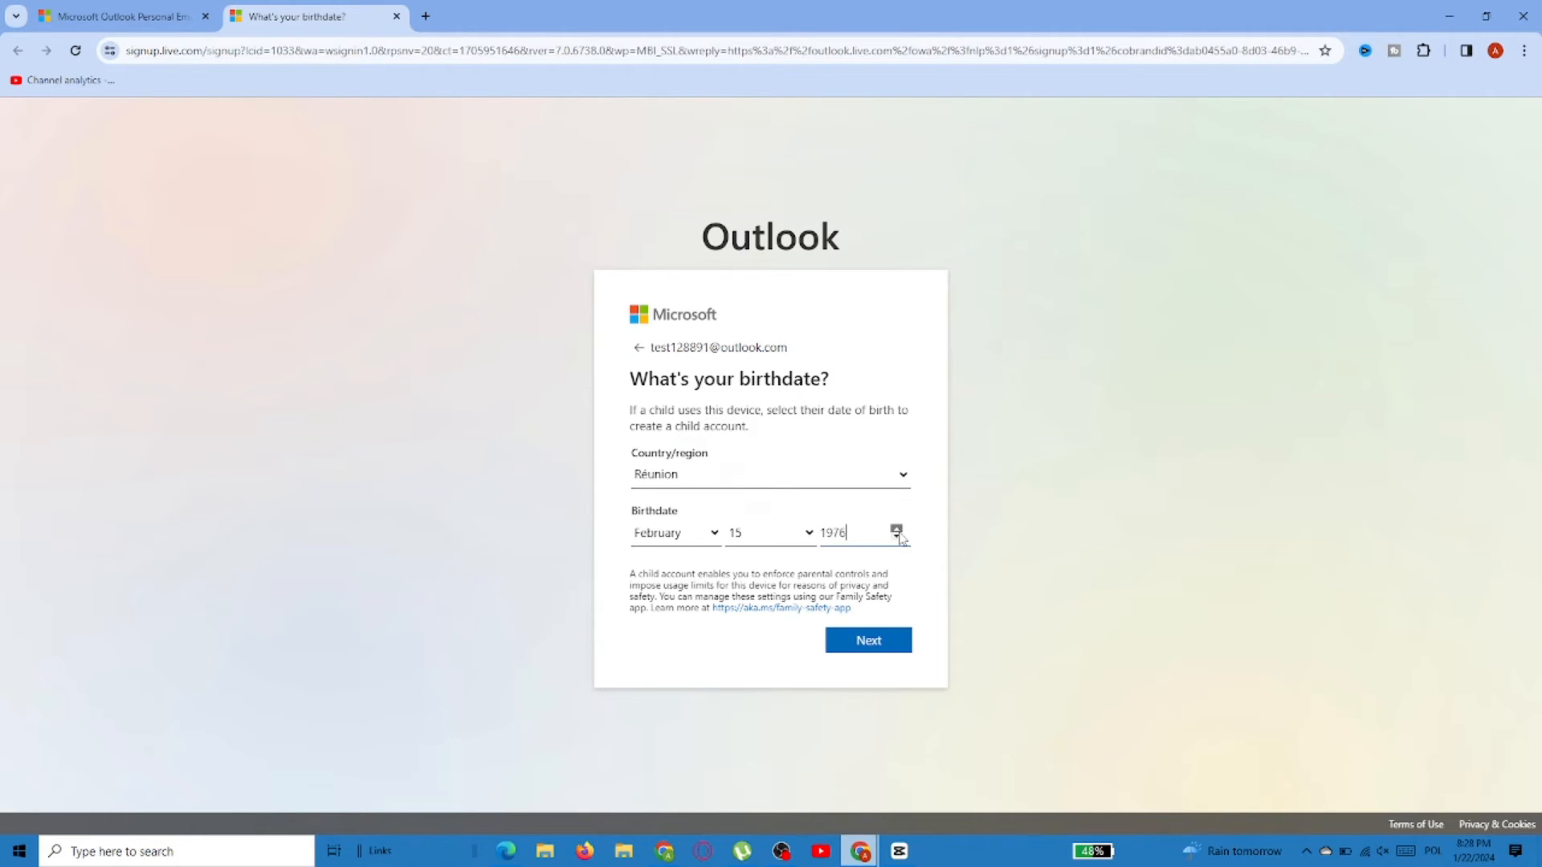
{"action": "left_click", "coordinate": [865, 640]}
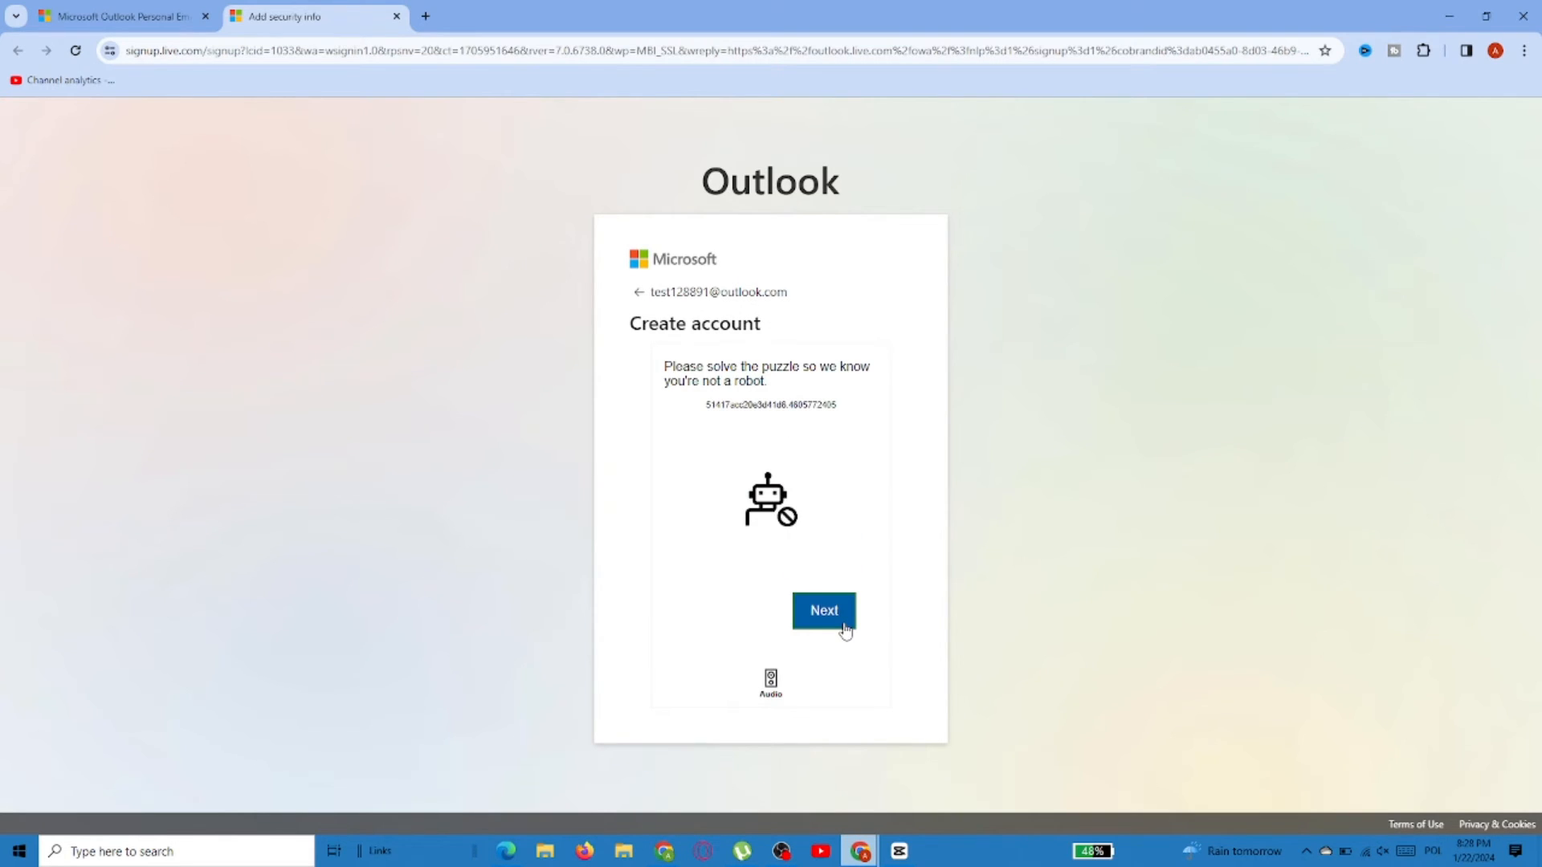
Step: Begin the verification puzzle and rotate the chess piece to match the hand's direction
{"action": "left_click", "coordinate": [823, 610]}
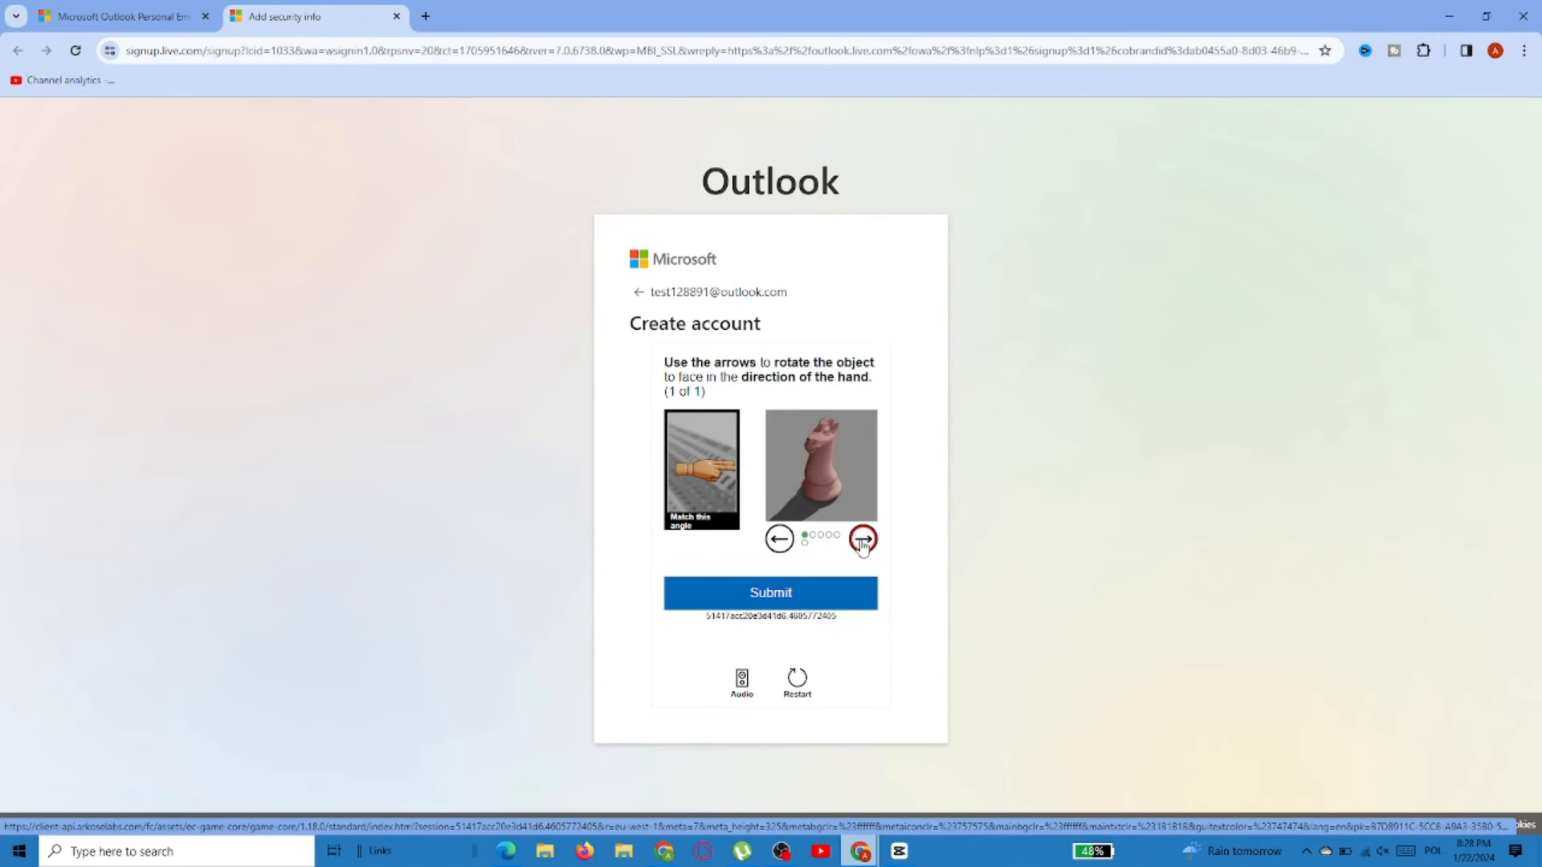
{"action": "left_click", "coordinate": [862, 539]}
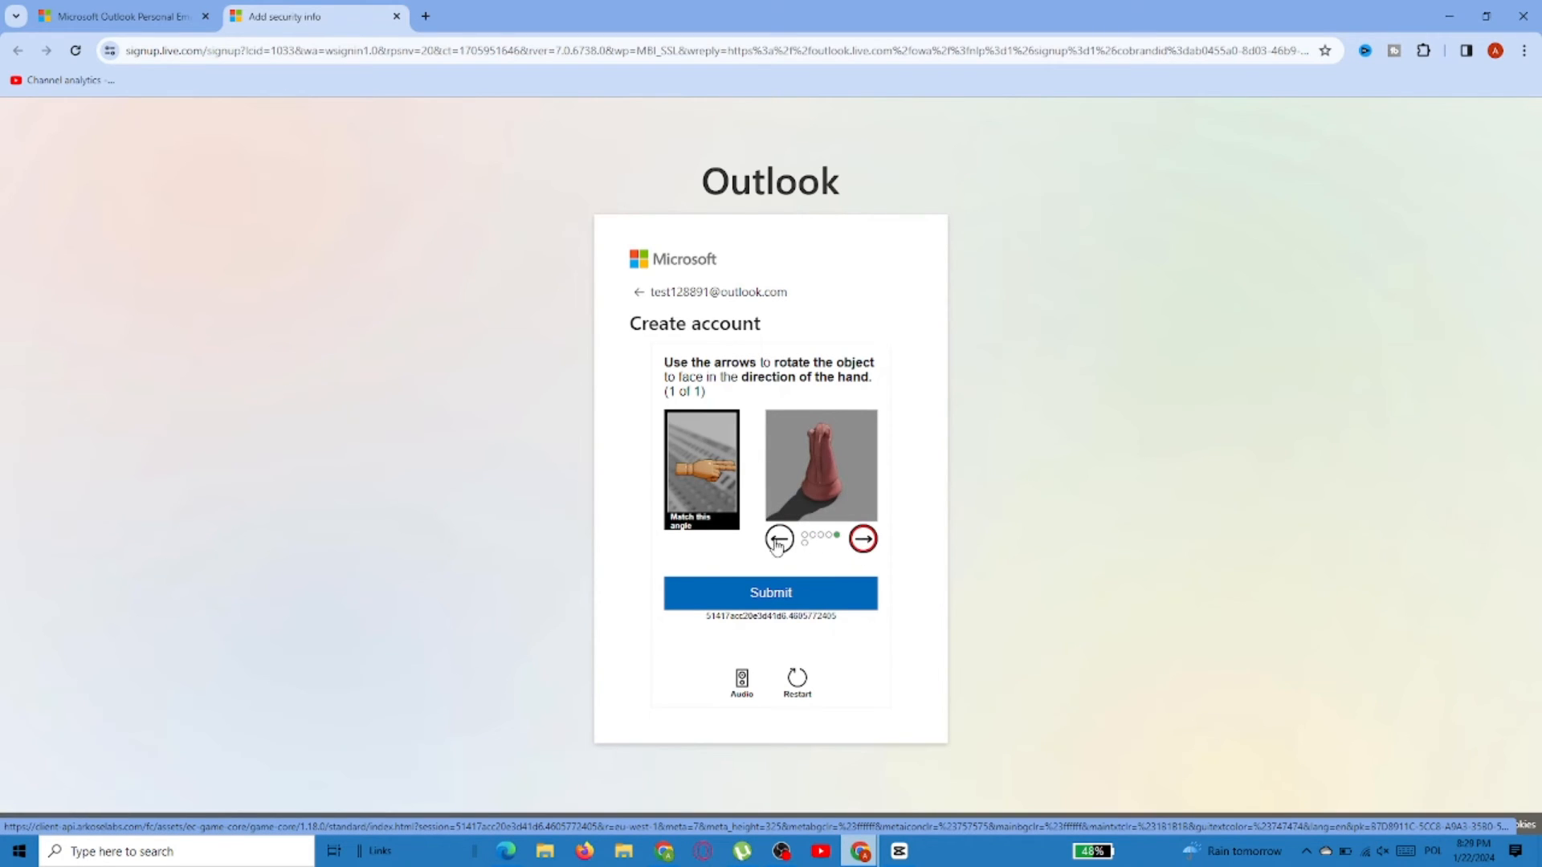
{"action": "left_click", "coordinate": [769, 593]}
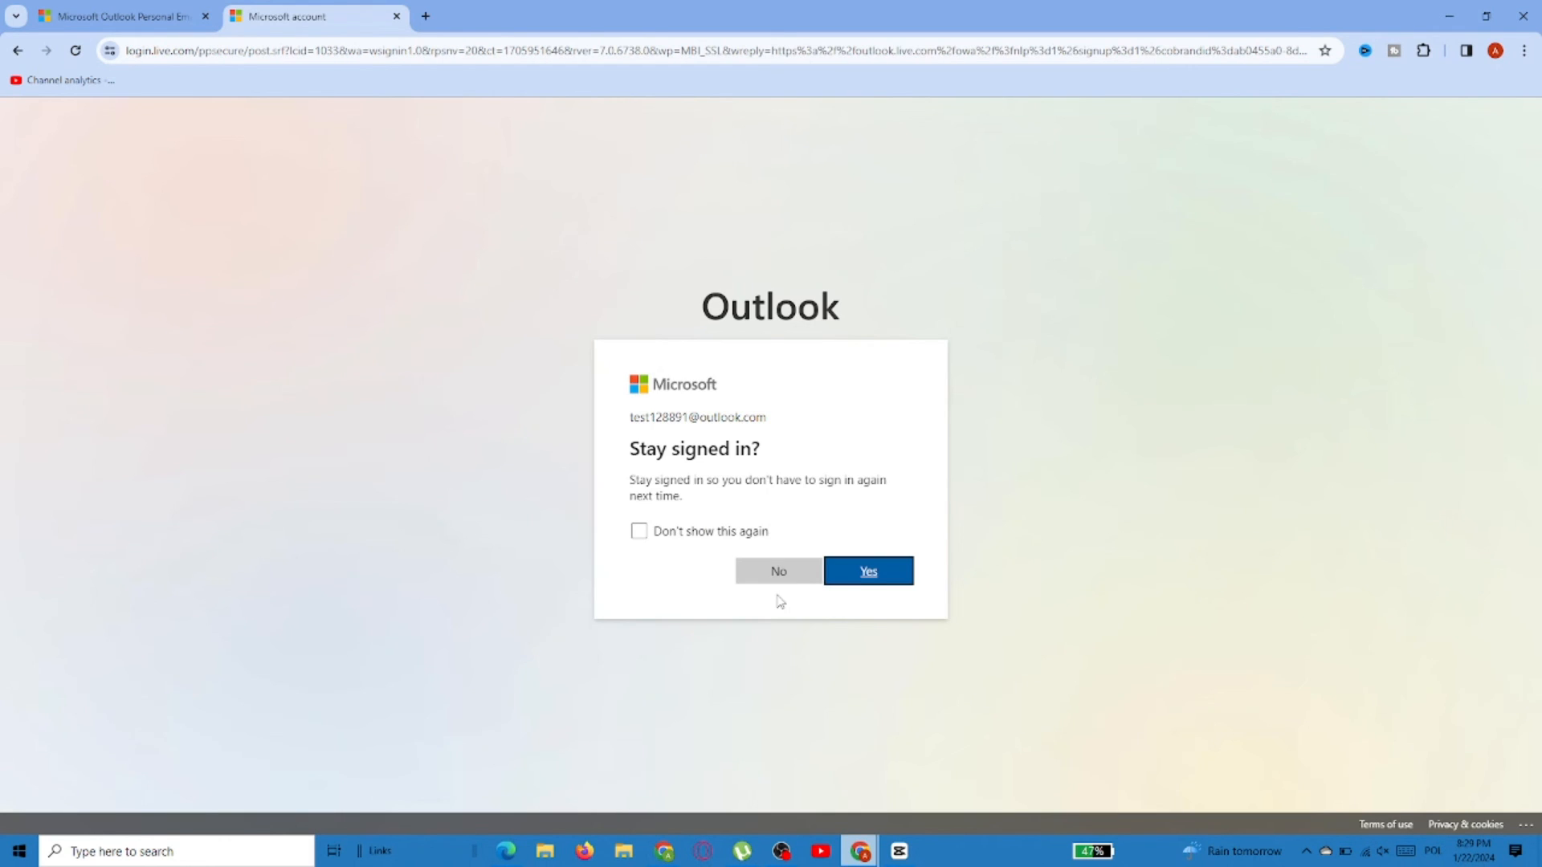
Step: Answer Yes to 'Stay signed in?' so the new Outlook mailbox loads
{"action": "left_click", "coordinate": [866, 572]}
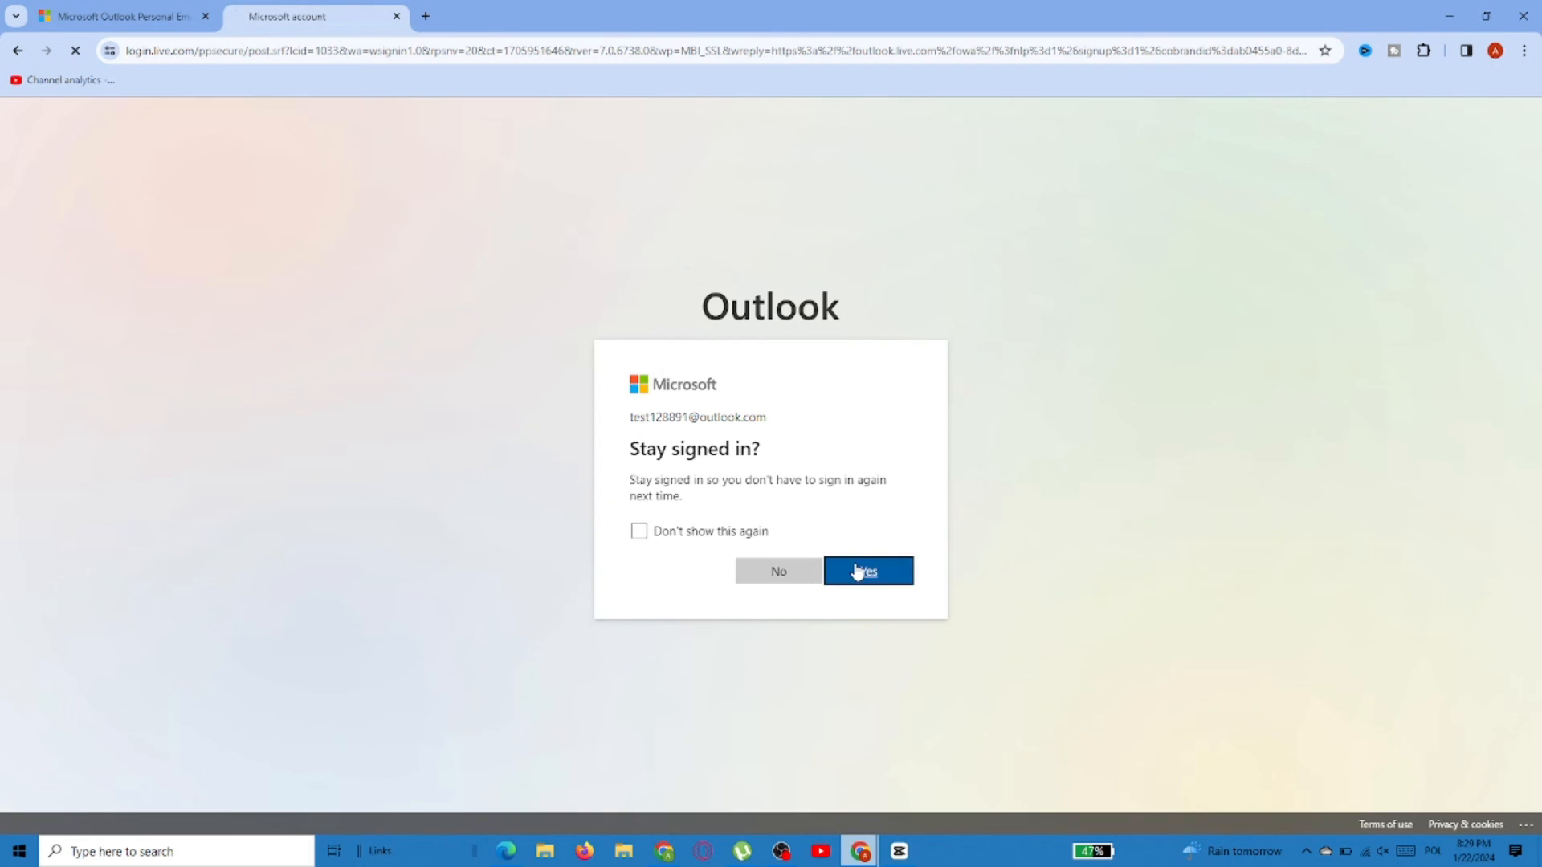
{"action": "left_click", "coordinate": [865, 572]}
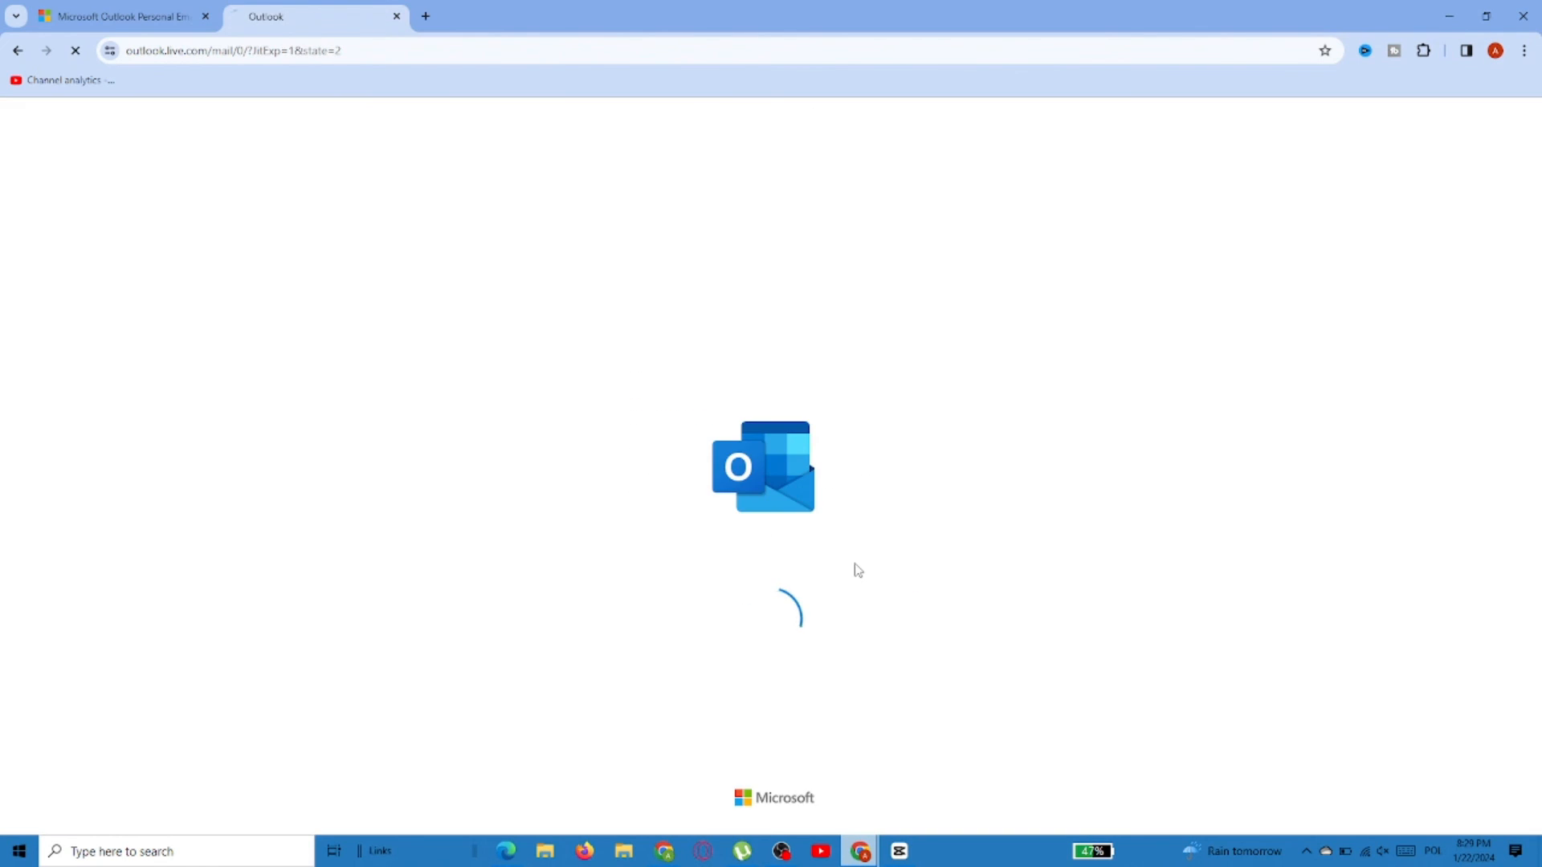